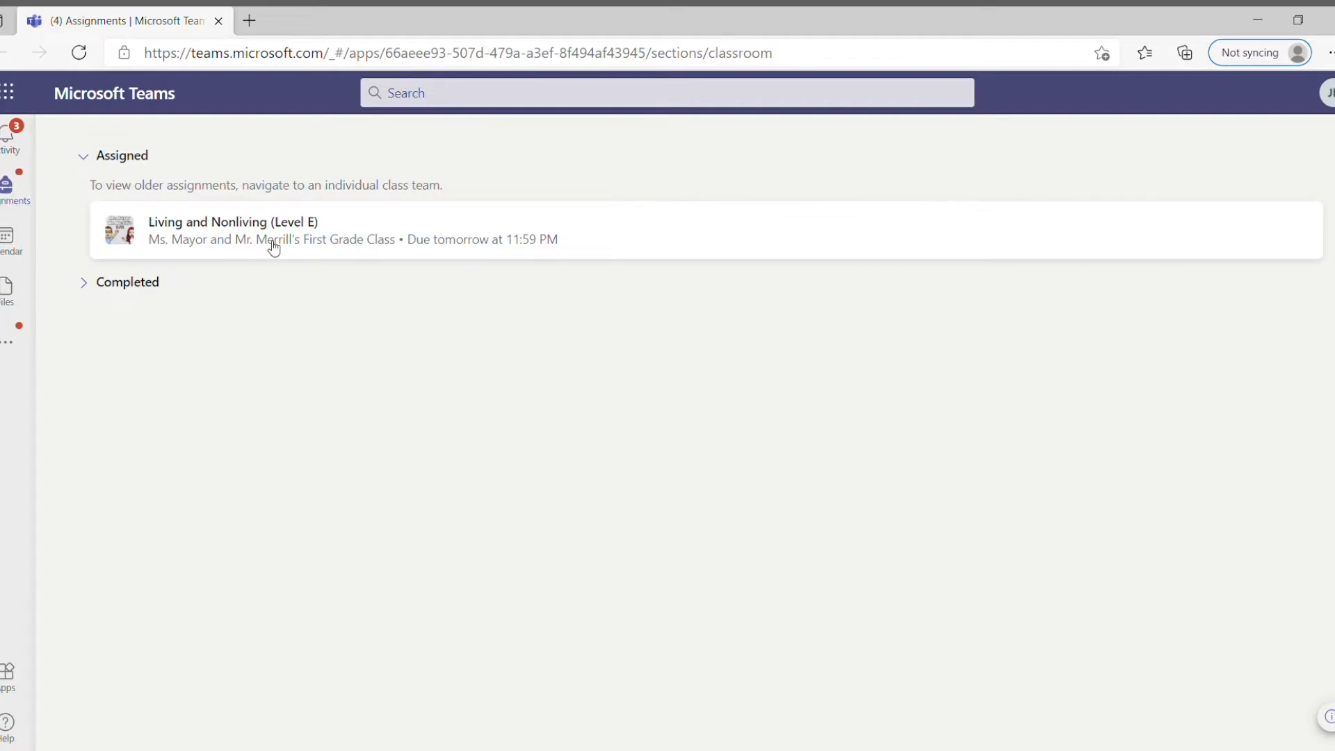
mouse_move(304, 246)
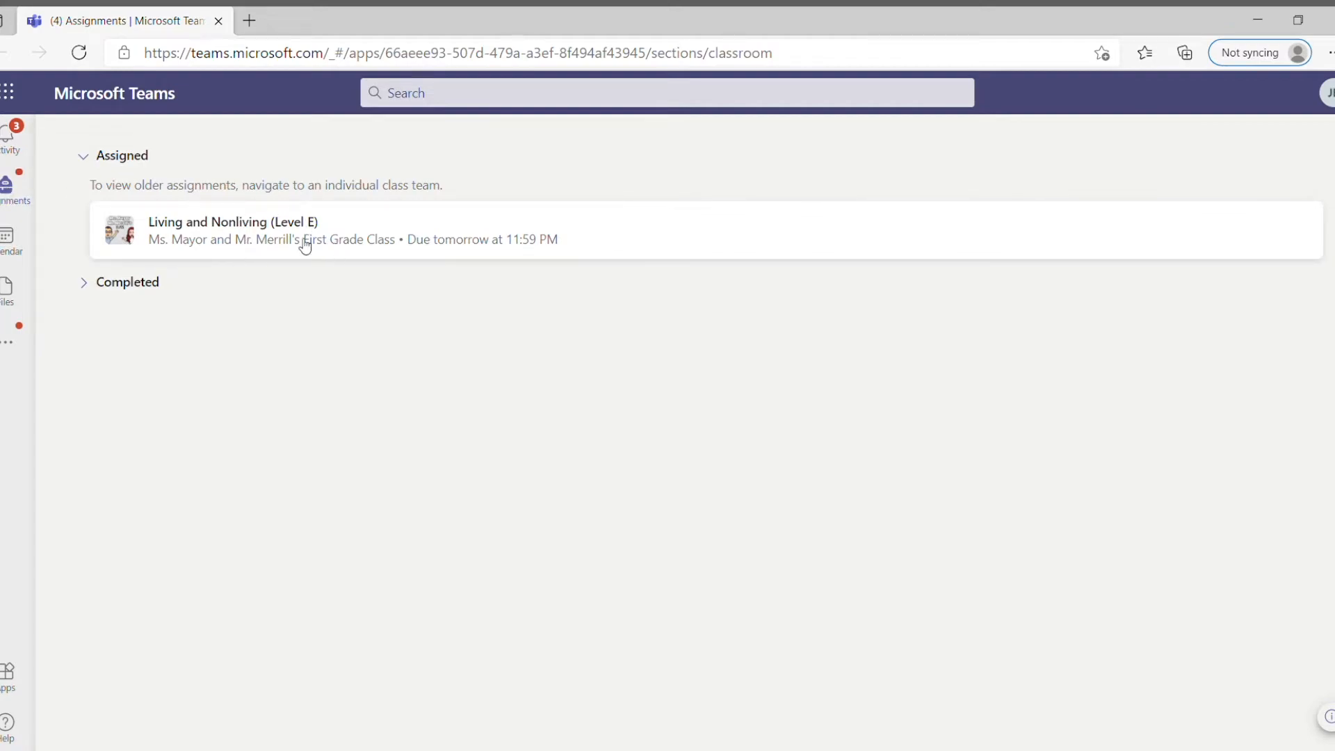
mouse_move(416, 252)
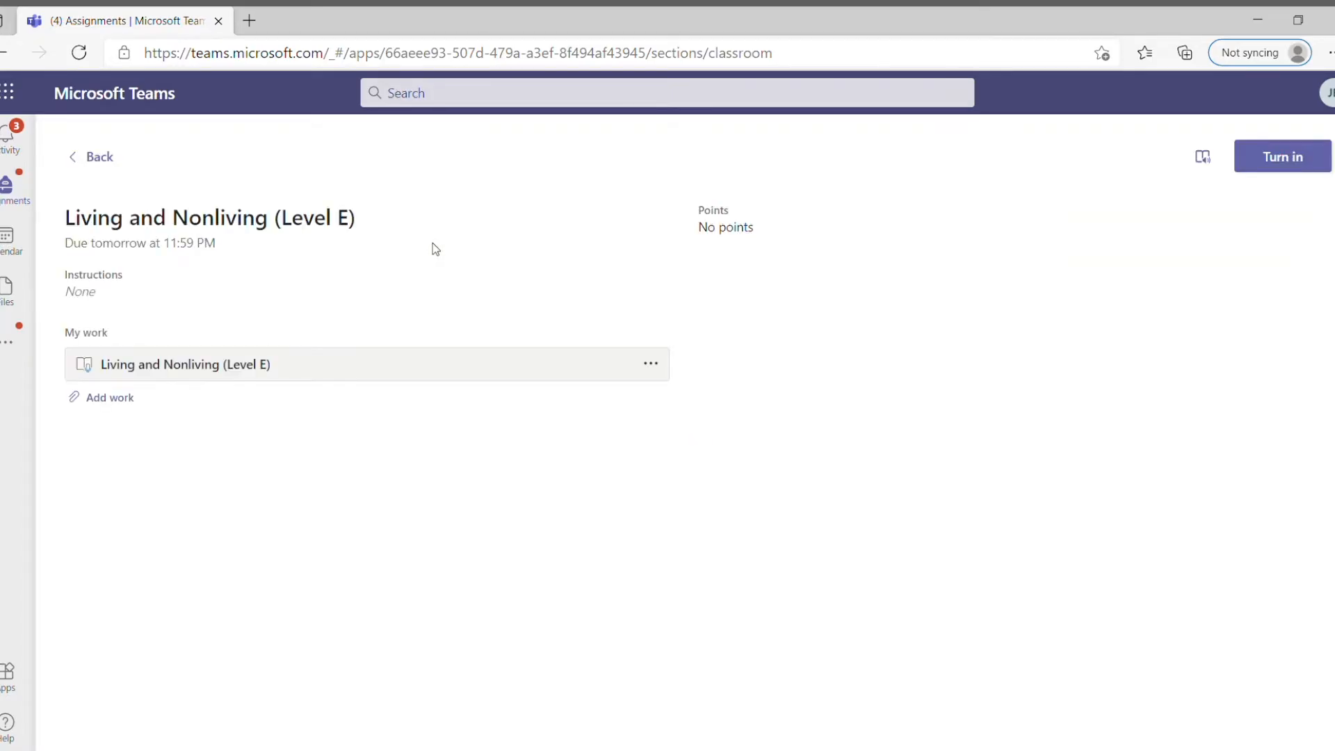
mouse_move(186, 365)
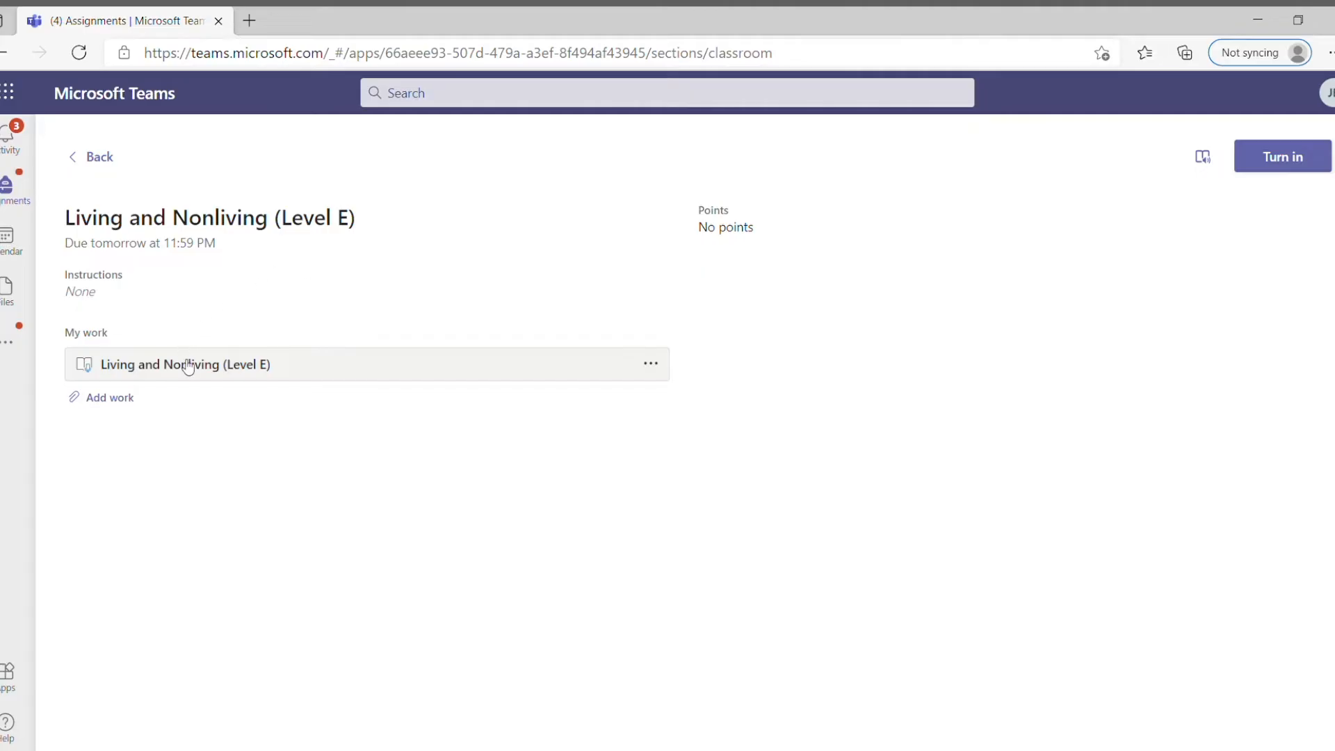
mouse_move(307, 367)
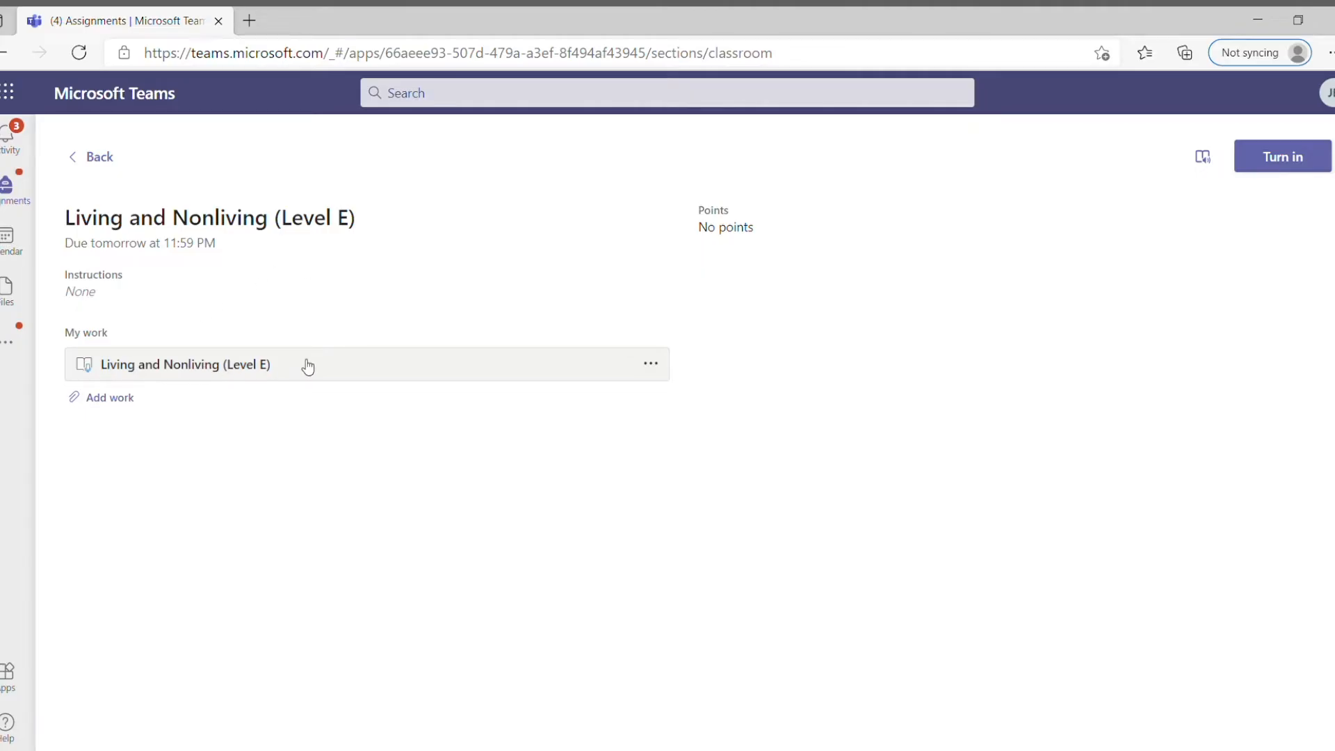
mouse_move(304, 375)
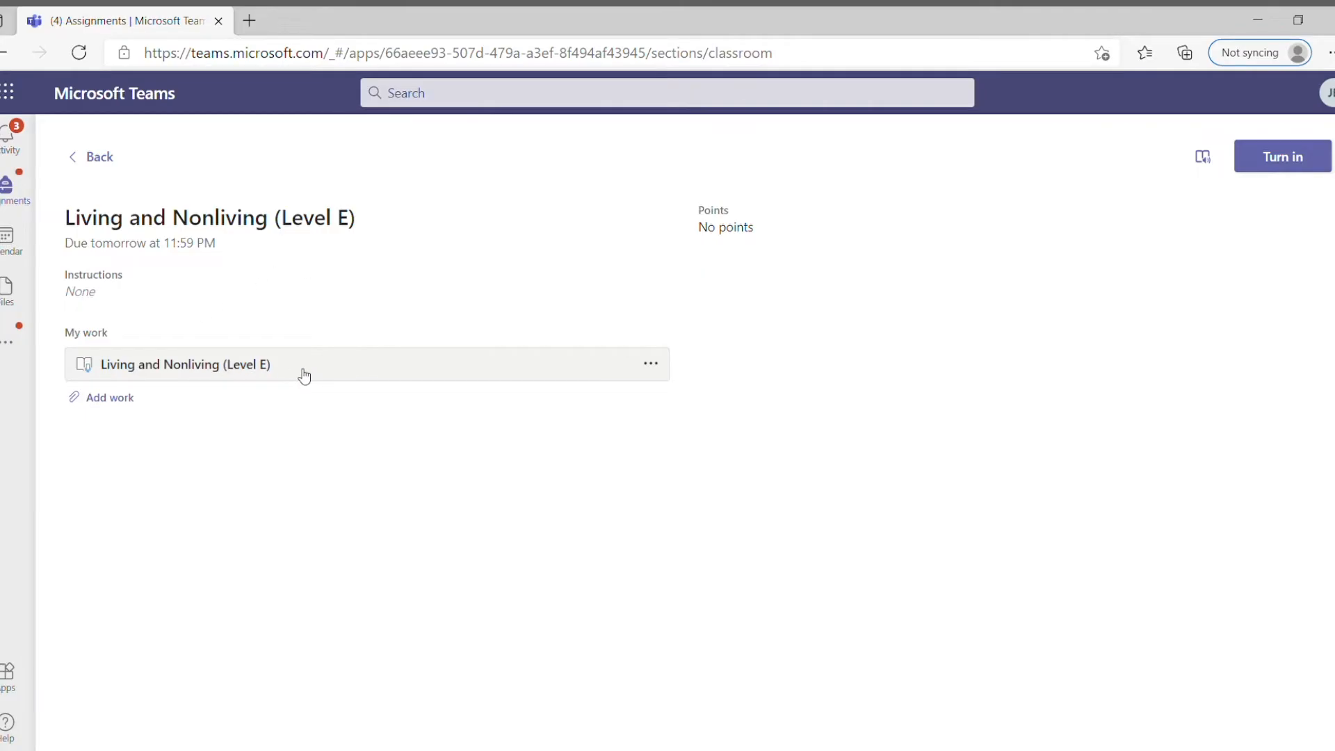
Launch the Living and Nonliving (Level E) Reading Progress activity from My work.
click(185, 363)
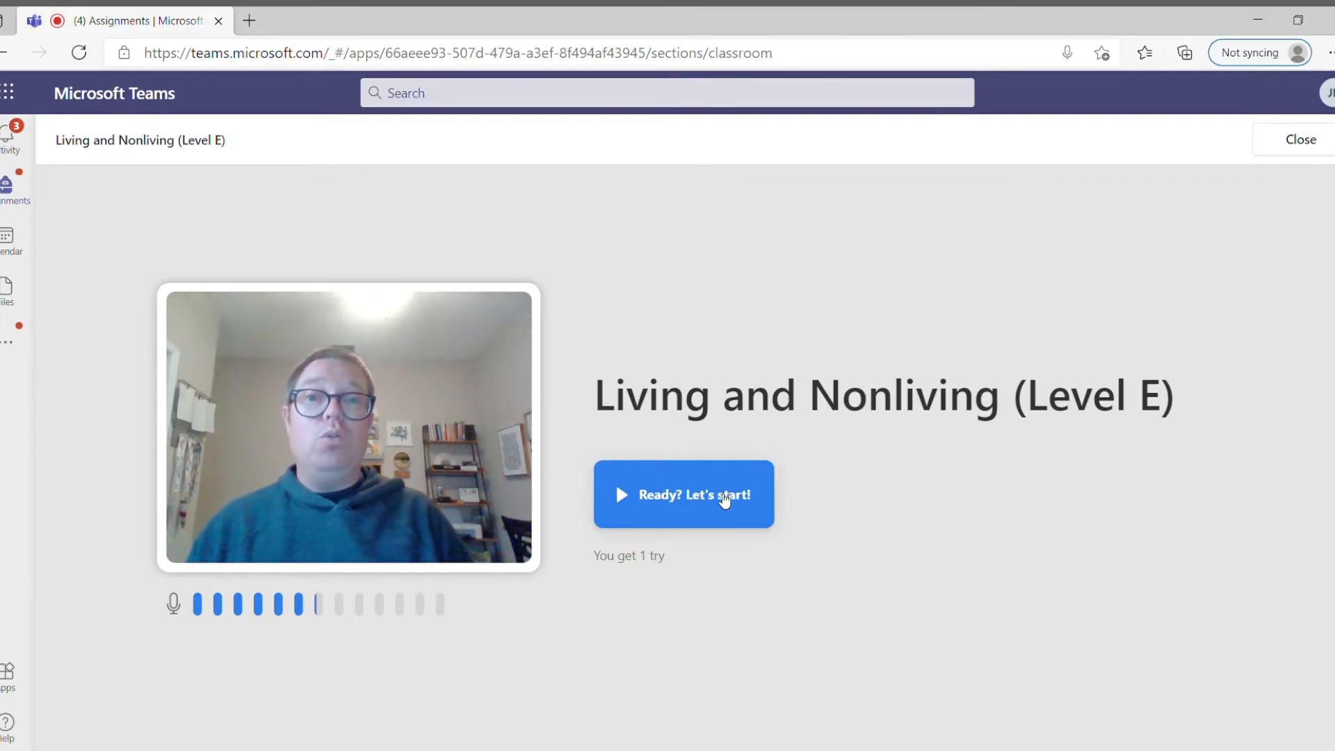
mouse_move(568, 582)
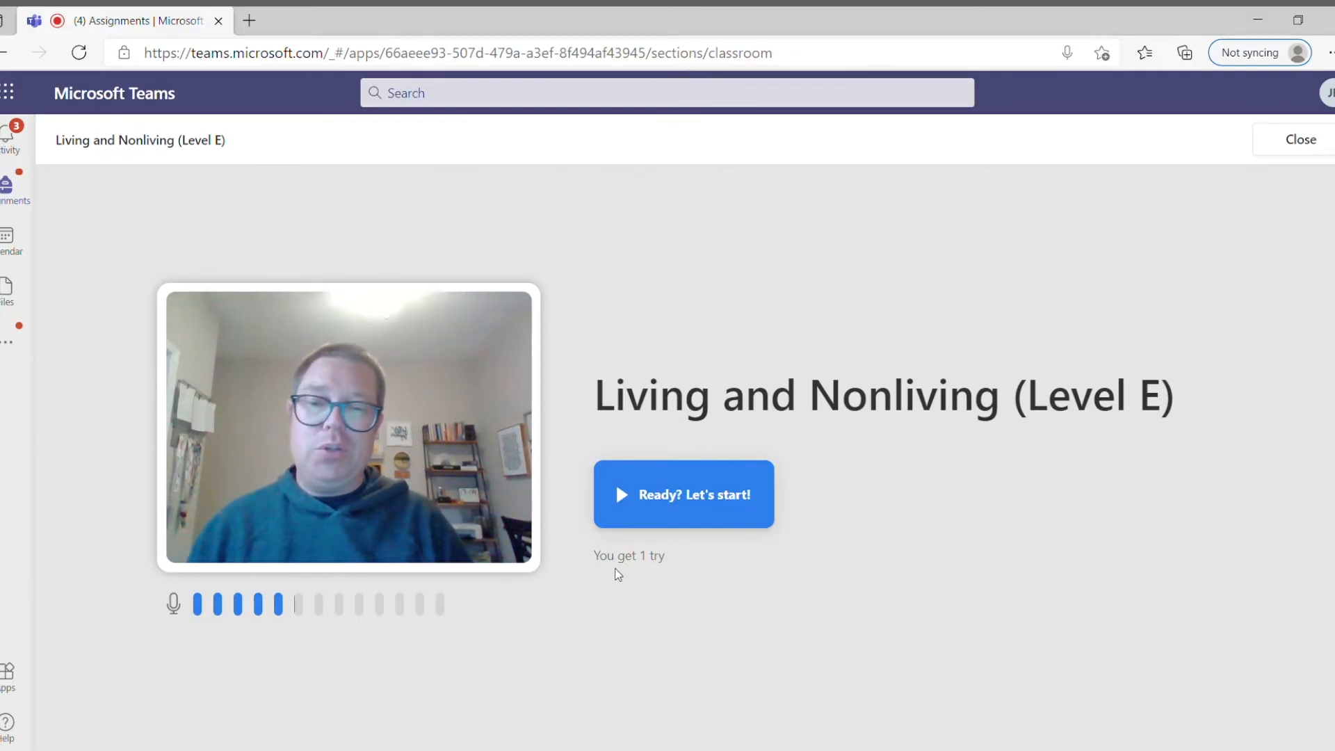
Start the one-try reading attempt with 'Ready? Let's start!'.
click(682, 494)
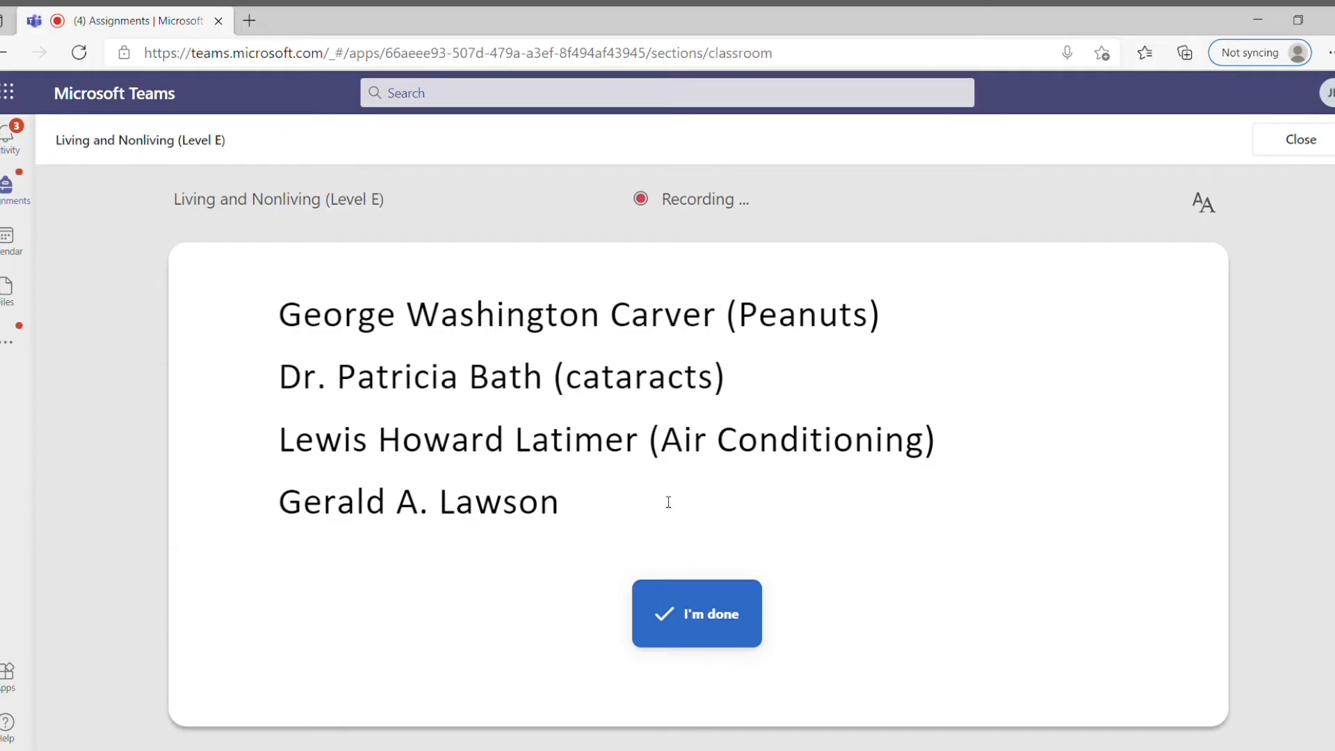
mouse_move(687, 481)
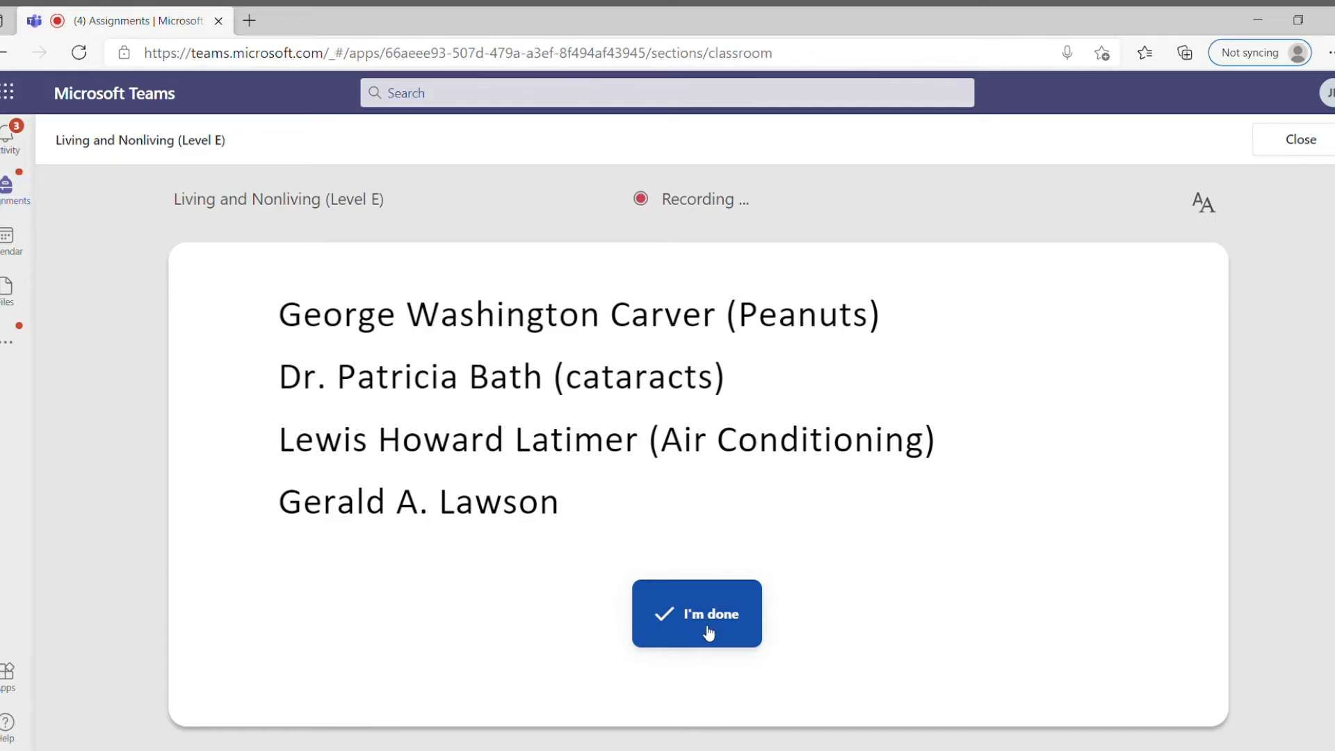
End the reading recording with 'I'm done' after reading the passage aloud.
click(696, 613)
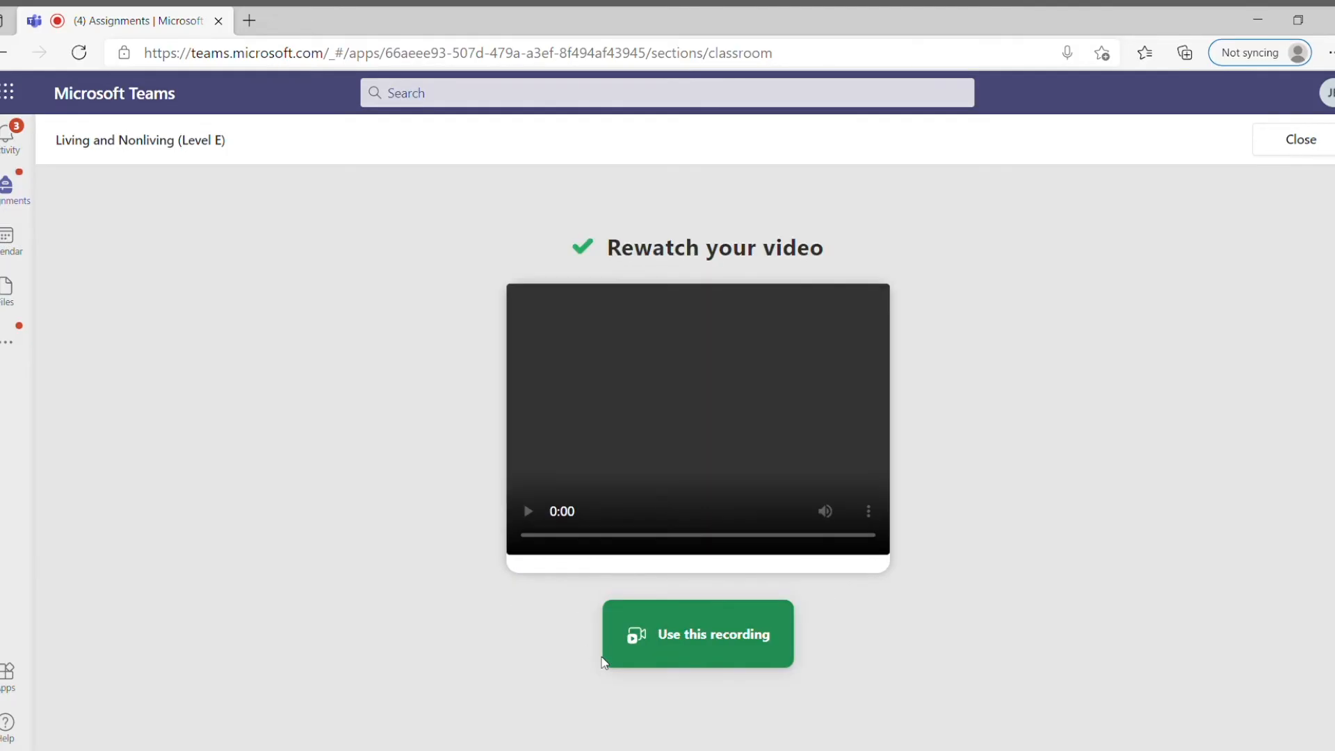
Rewatch the recorded reading, then accept it with 'Use this recording'.
click(697, 634)
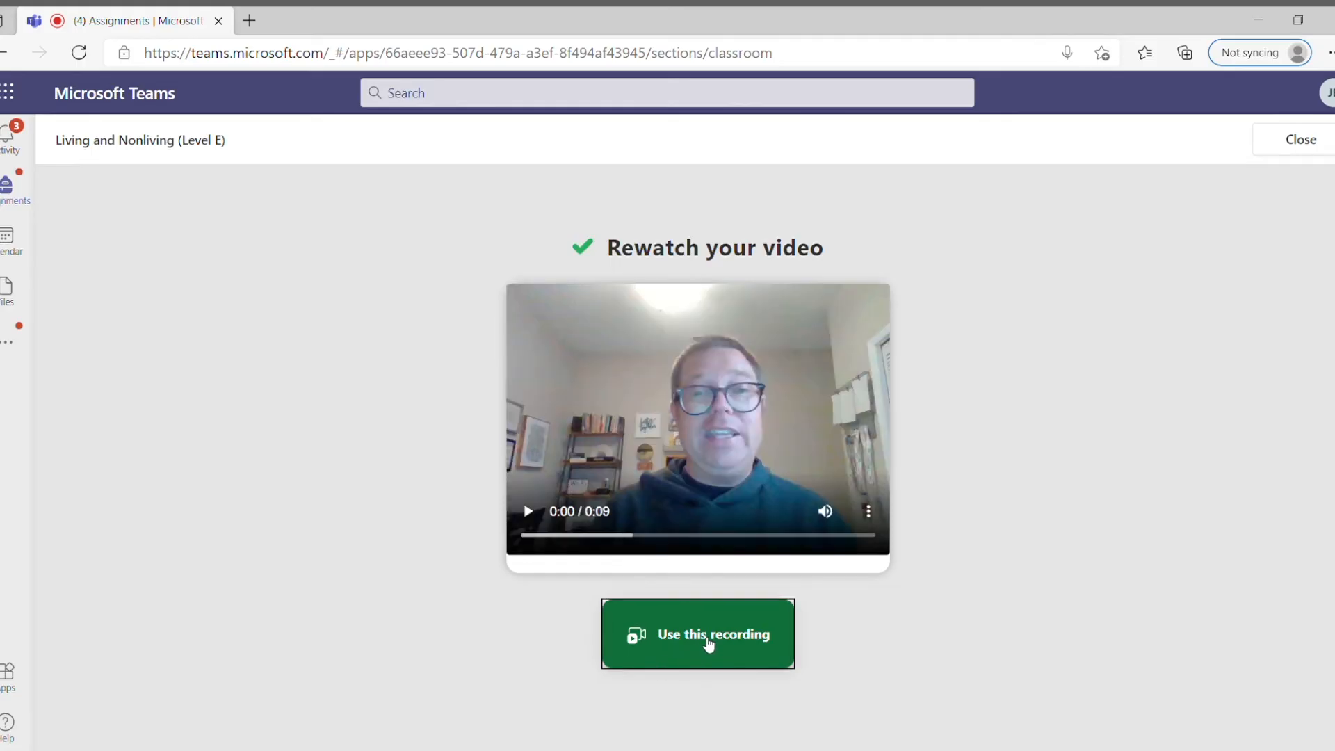
click(698, 634)
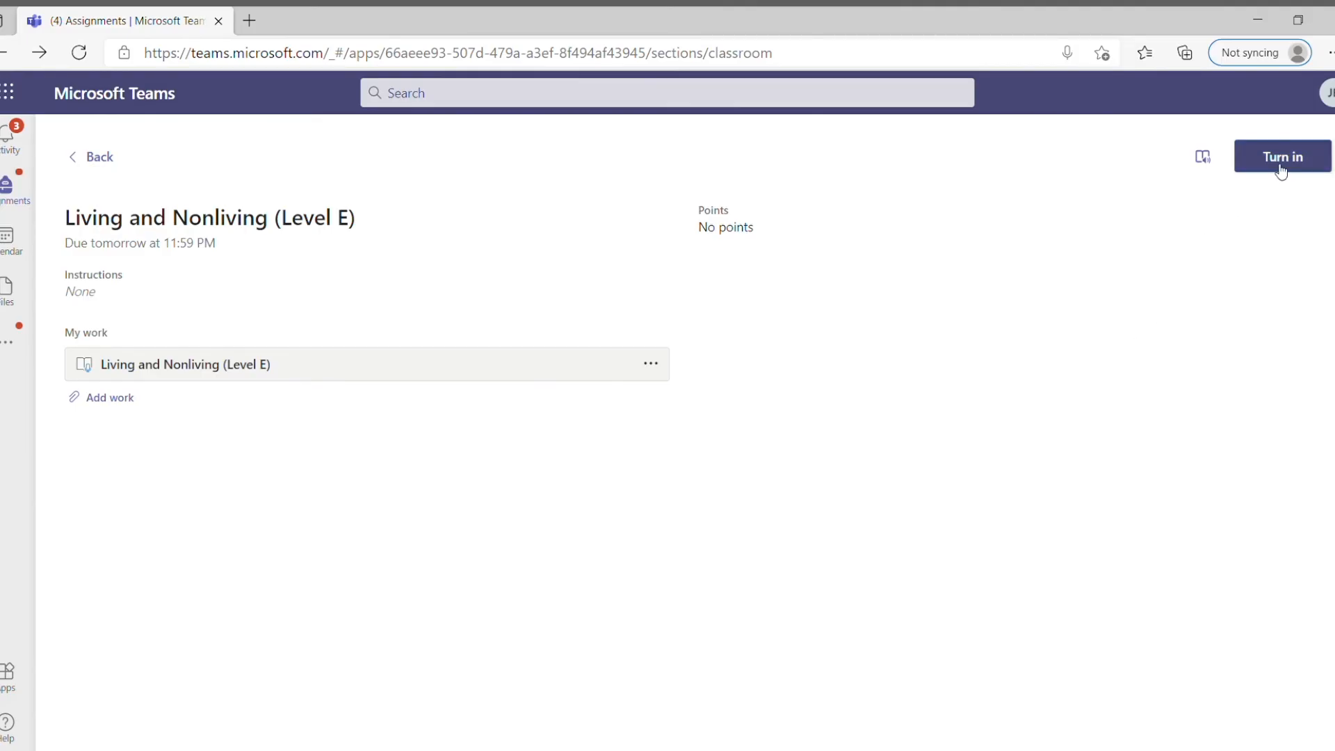
Turn in the Living and Nonliving (Level E) assignment.
click(1282, 157)
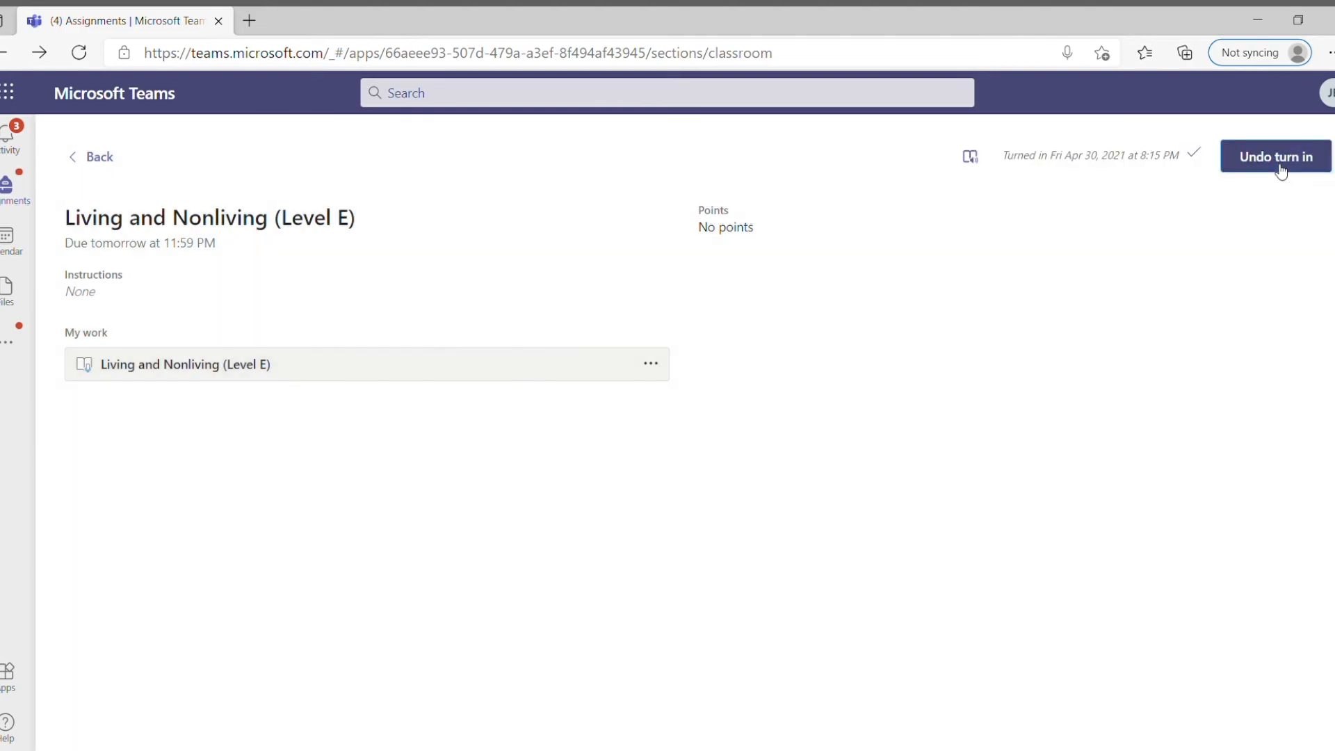